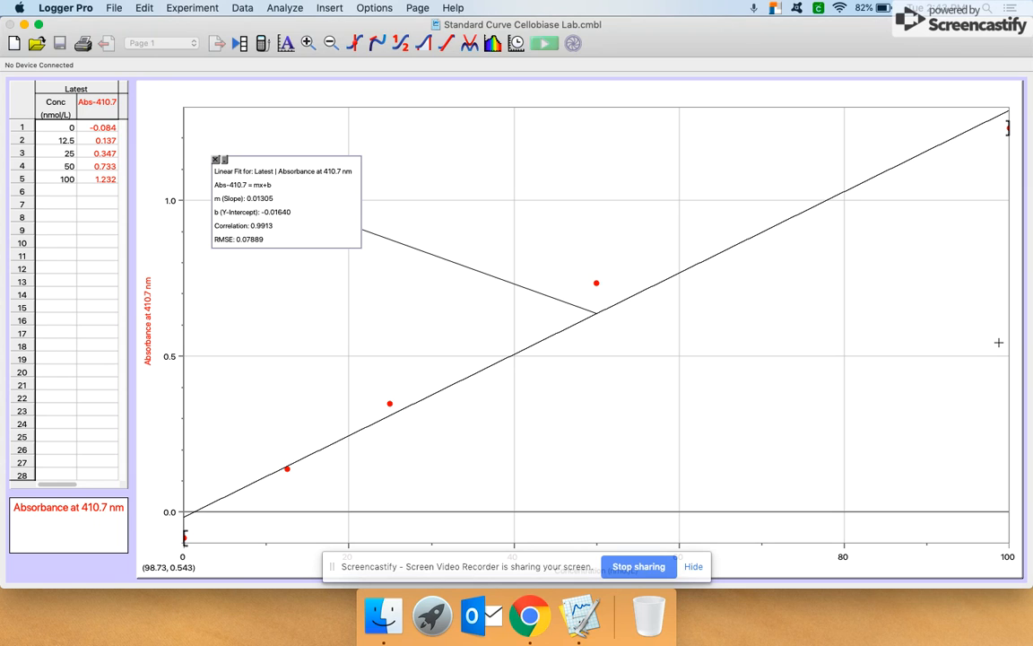
pyautogui.moveTo(543, 433)
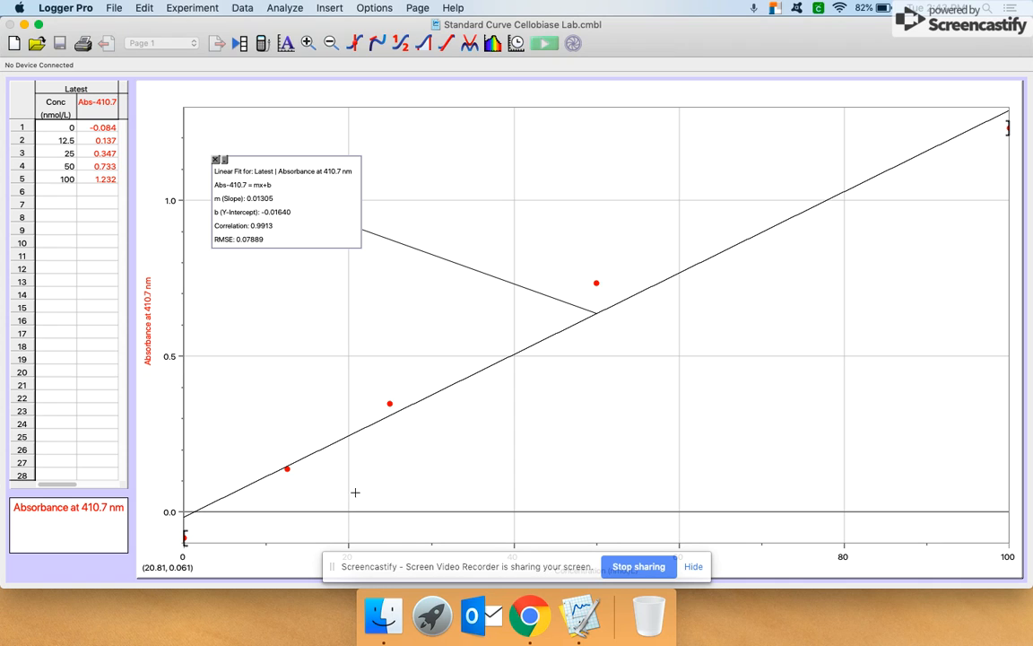
pyautogui.moveTo(928, 142)
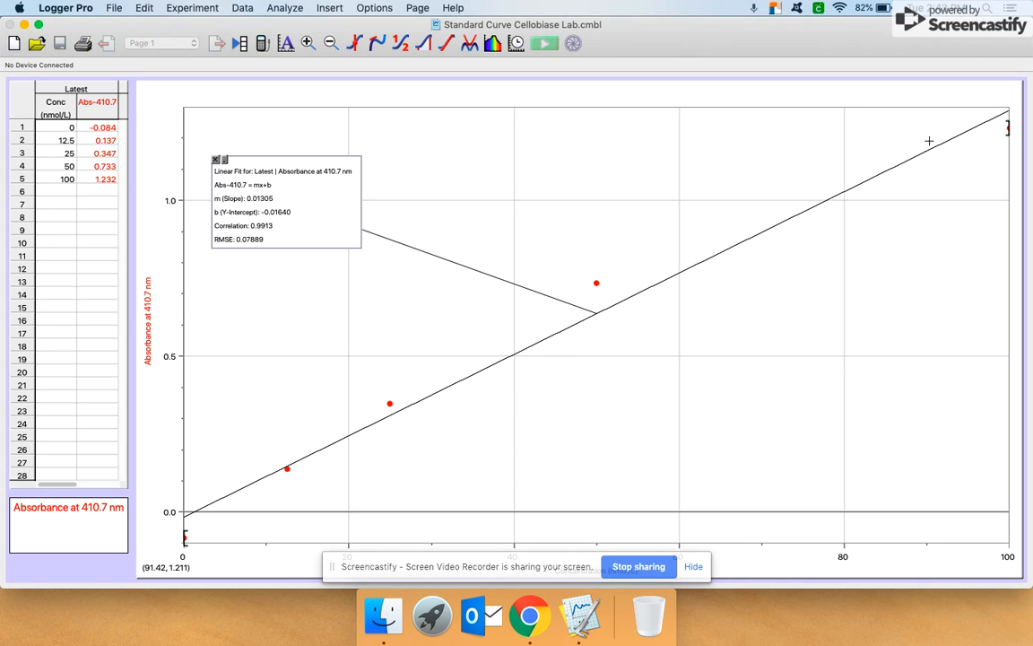
pyautogui.moveTo(306, 239)
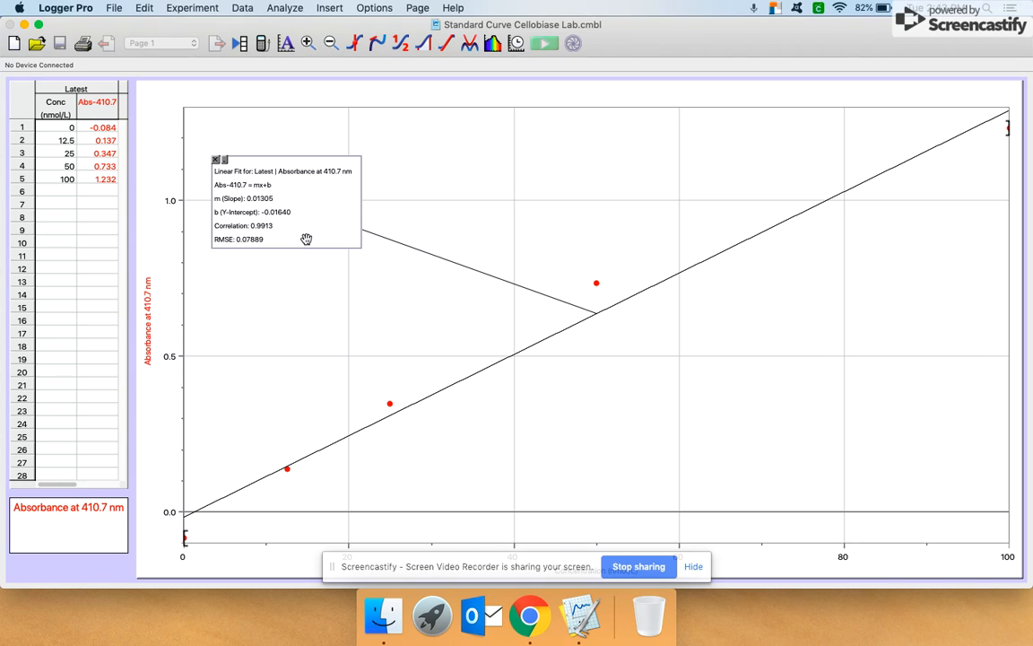
pyautogui.moveTo(235, 196)
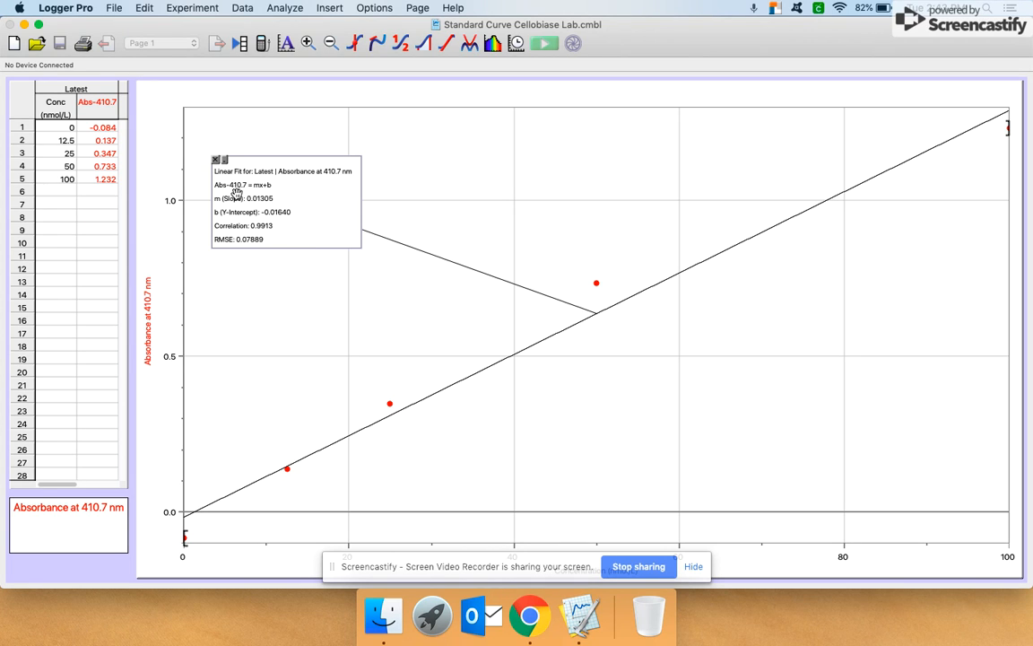
pyautogui.moveTo(272, 186)
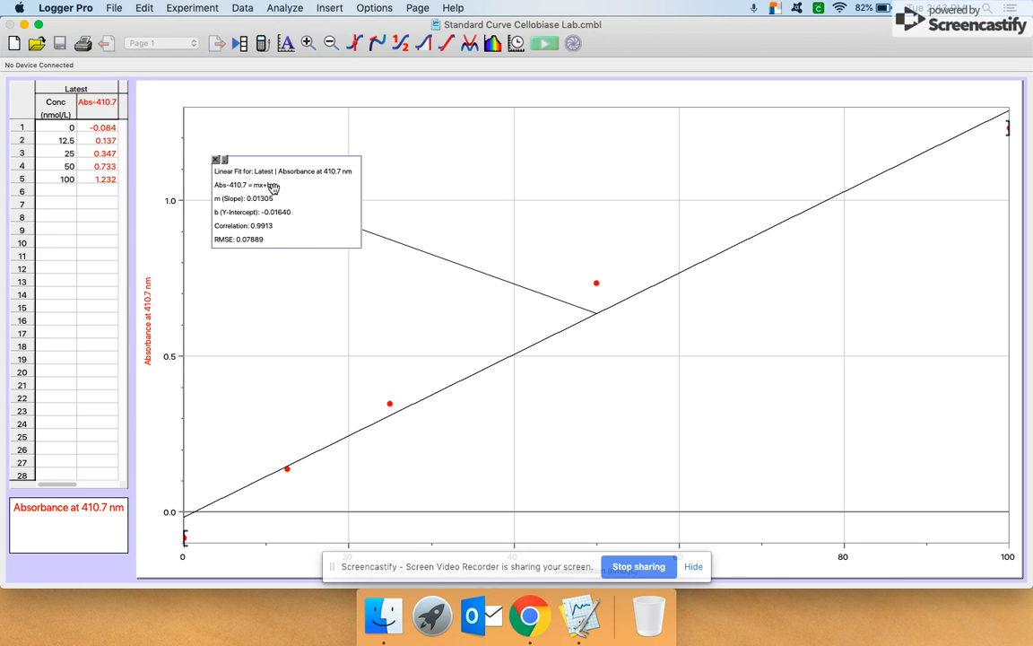
pyautogui.moveTo(308, 225)
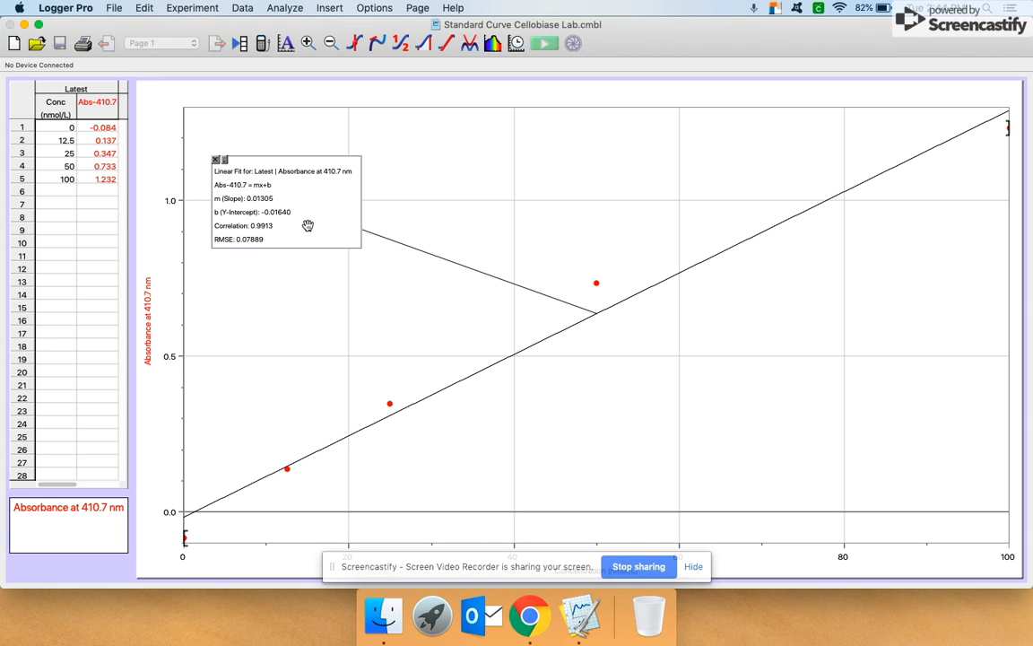
pyautogui.moveTo(294, 213)
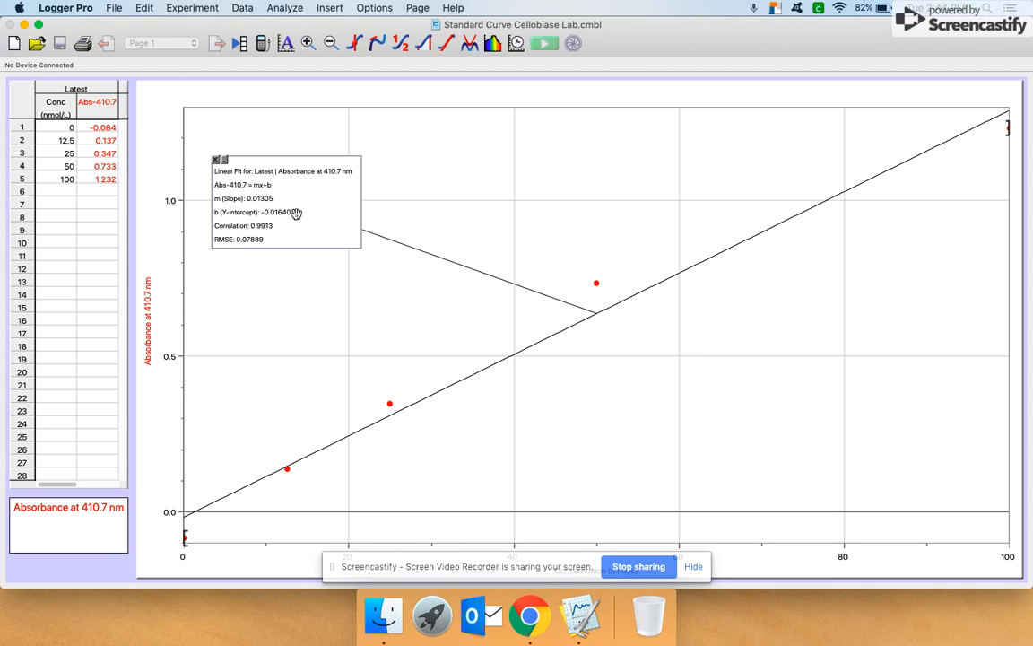
# - Open the Interpolation Calculator for the standard curve's linear fit from the Analyze menu
pyautogui.click(285, 8)
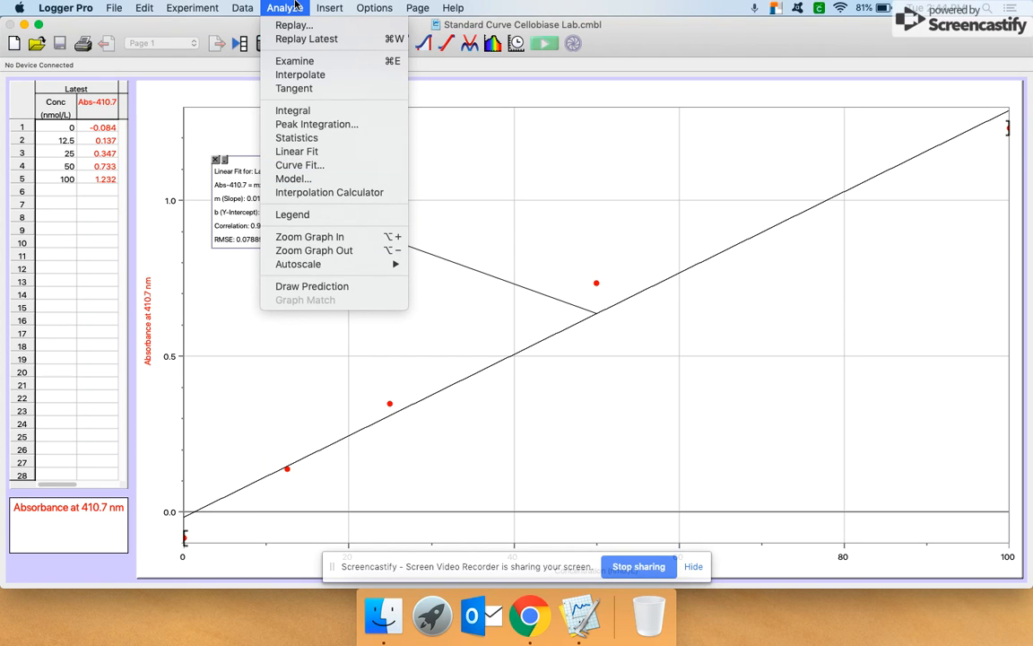
pyautogui.moveTo(334, 193)
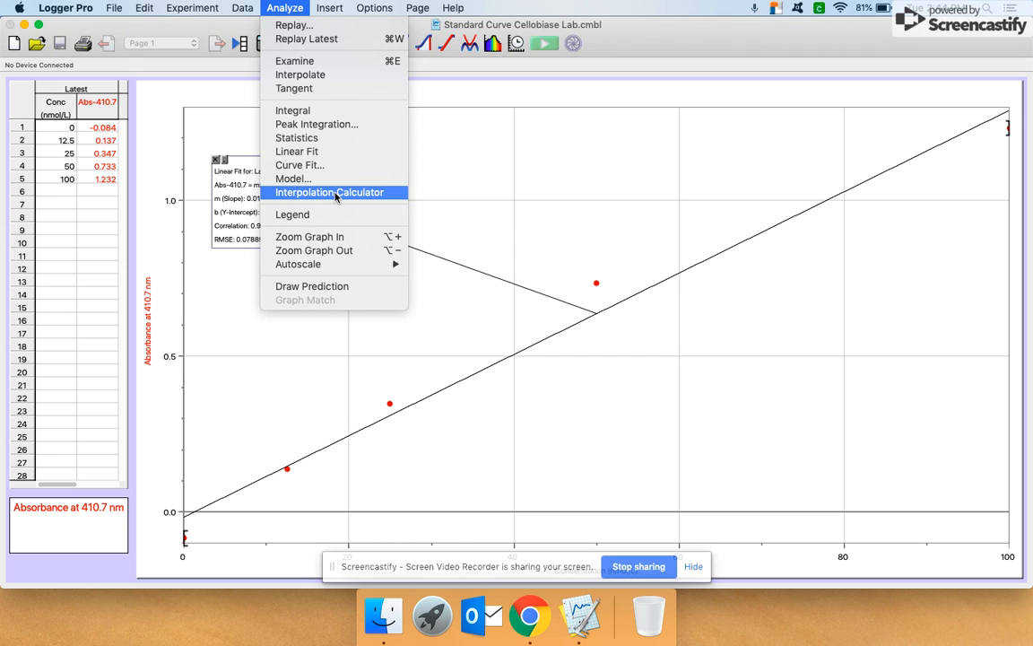
pyautogui.moveTo(330, 197)
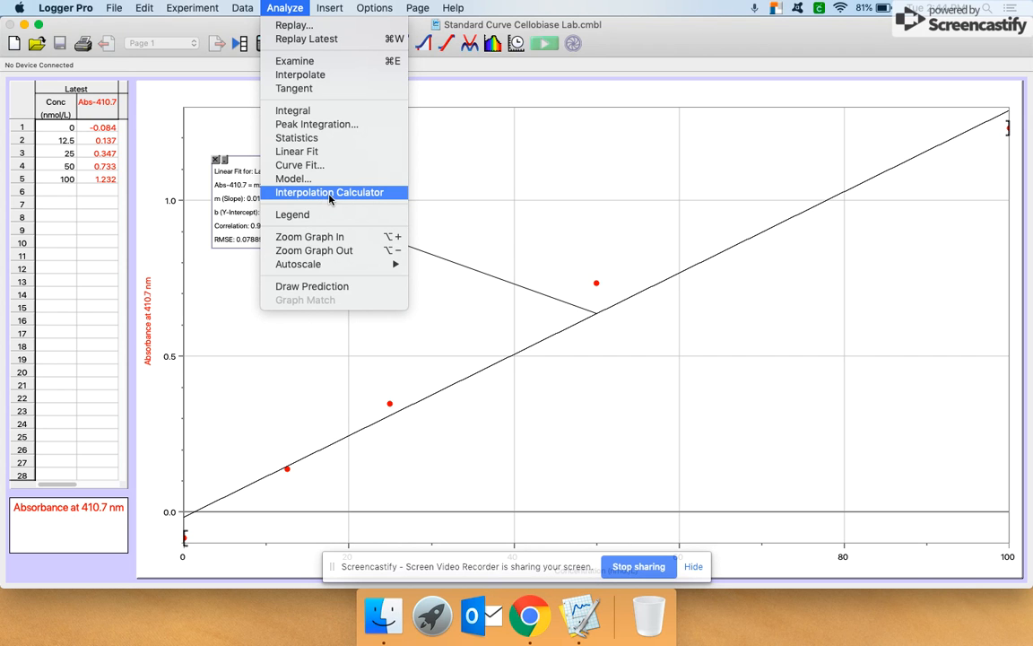
pyautogui.click(332, 192)
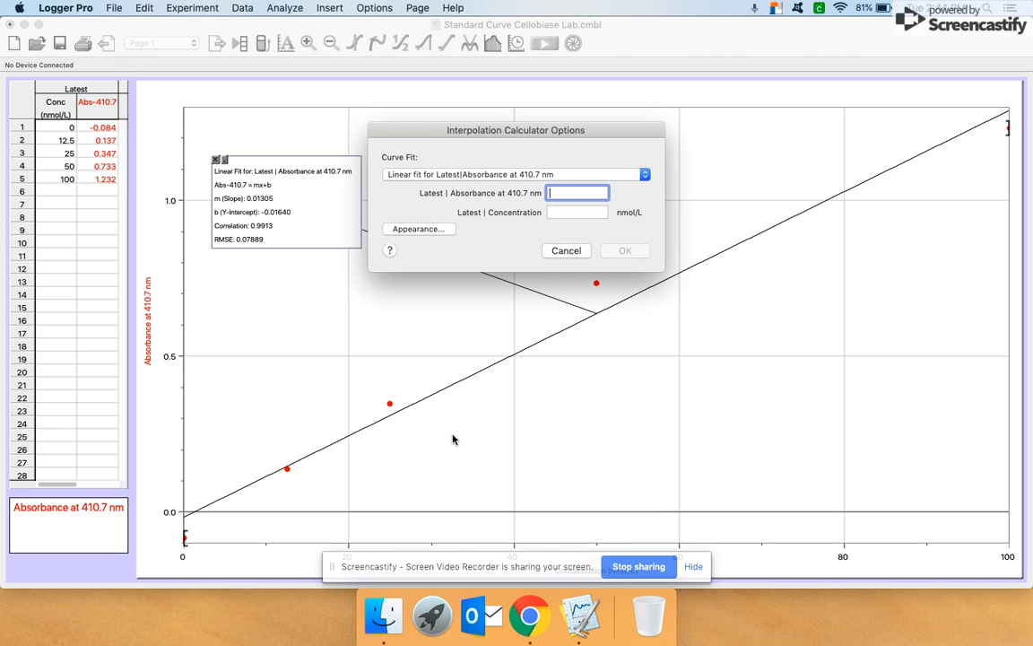
pyautogui.moveTo(528, 359)
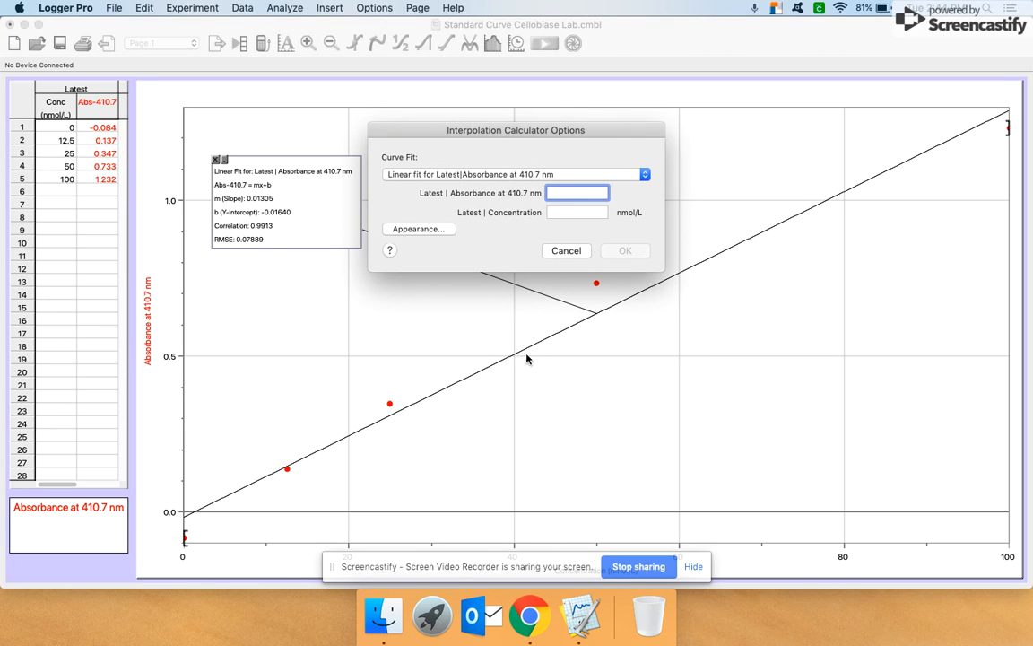
pyautogui.moveTo(424, 194)
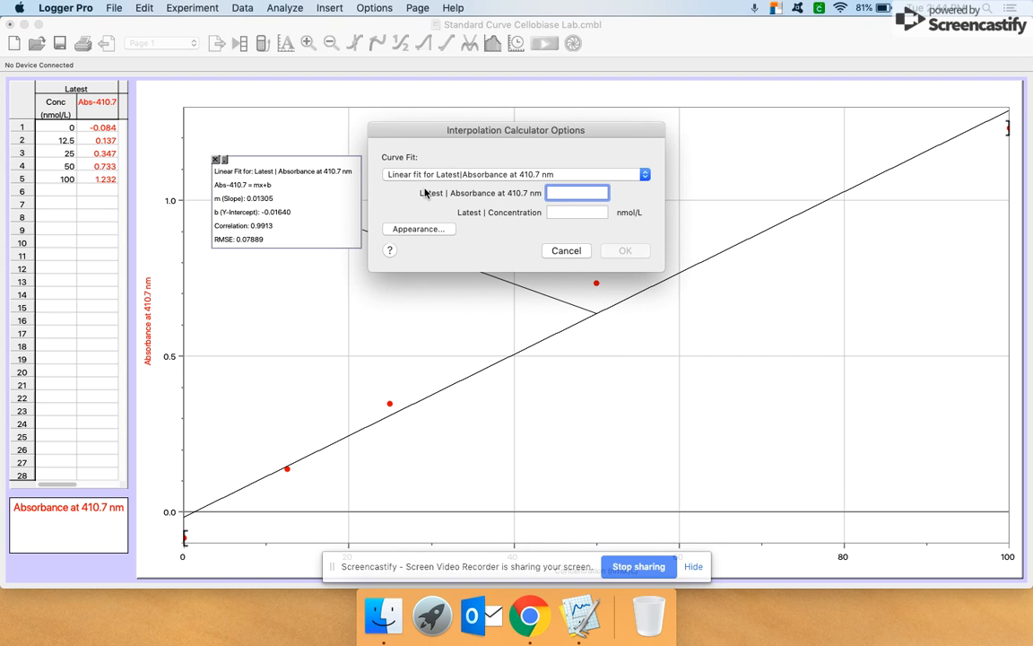
pyautogui.click(577, 193)
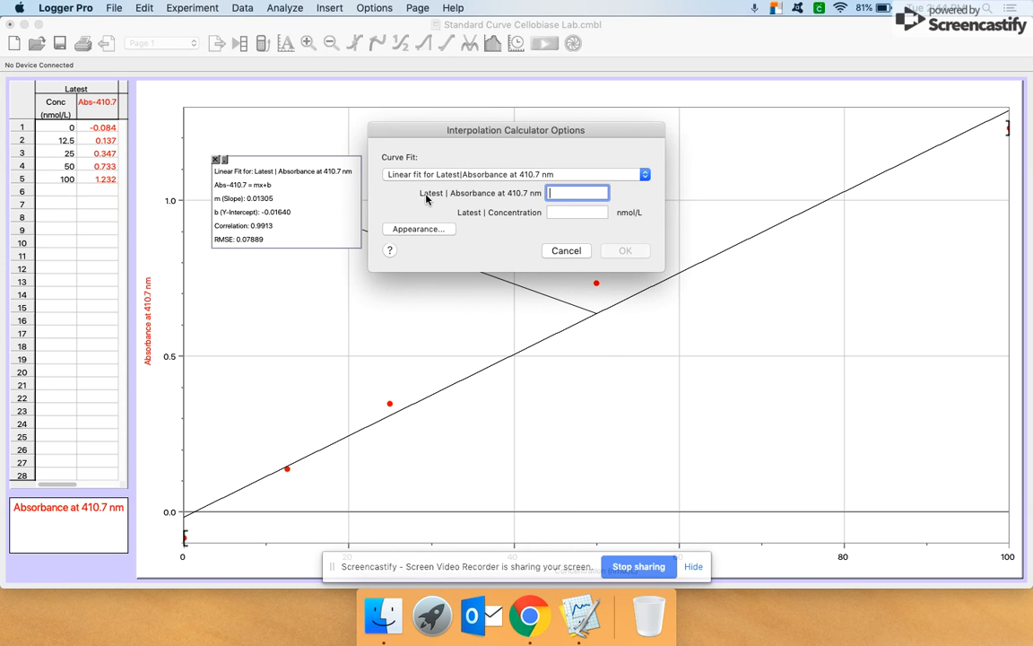
pyautogui.moveTo(520, 204)
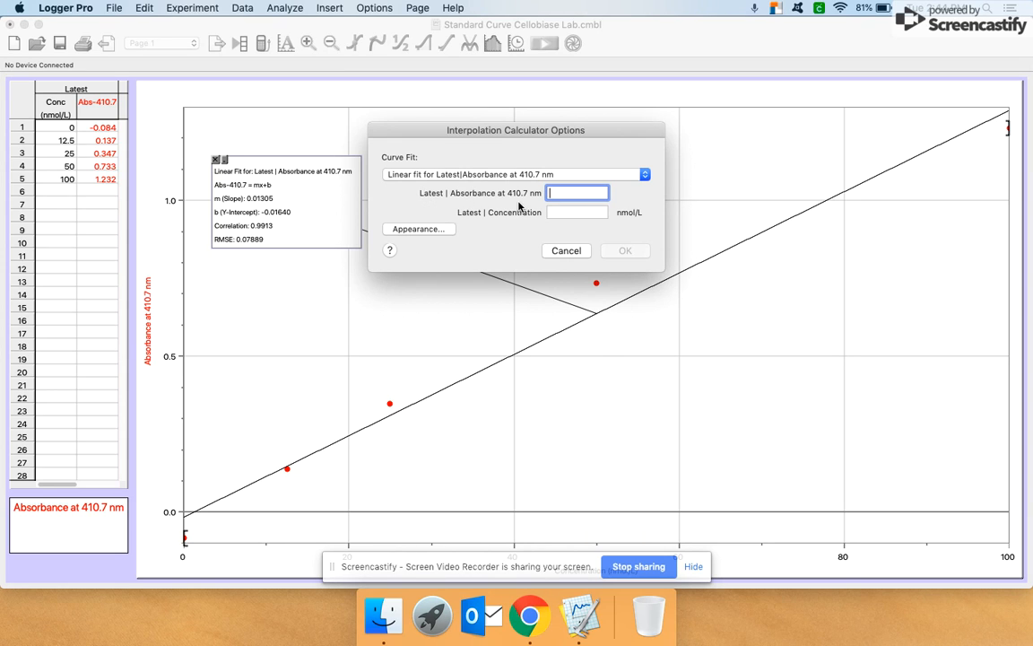
pyautogui.moveTo(544, 228)
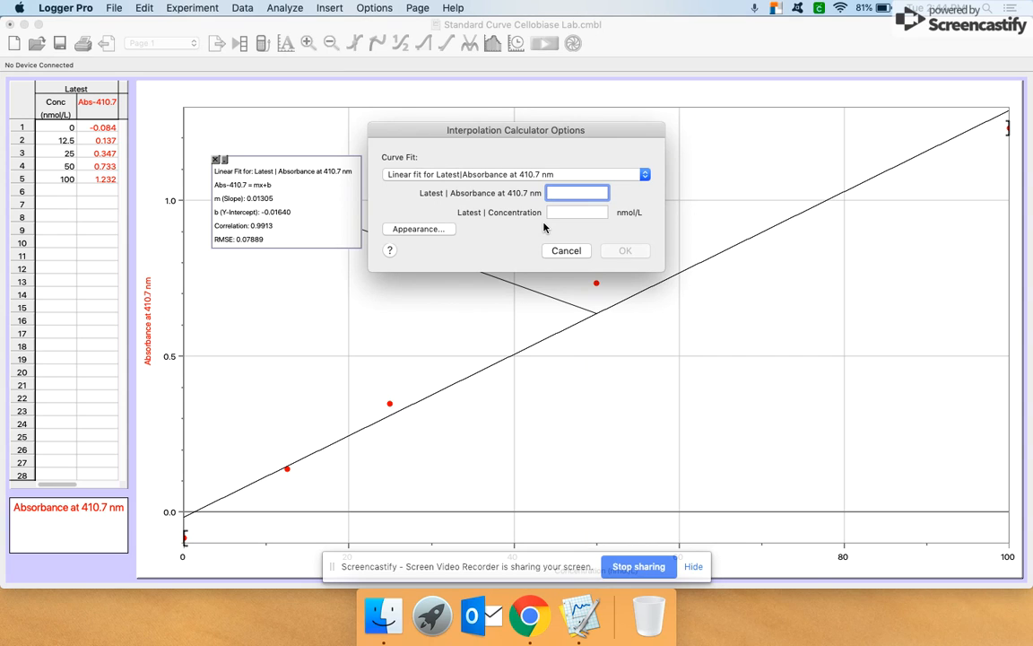
pyautogui.moveTo(508, 209)
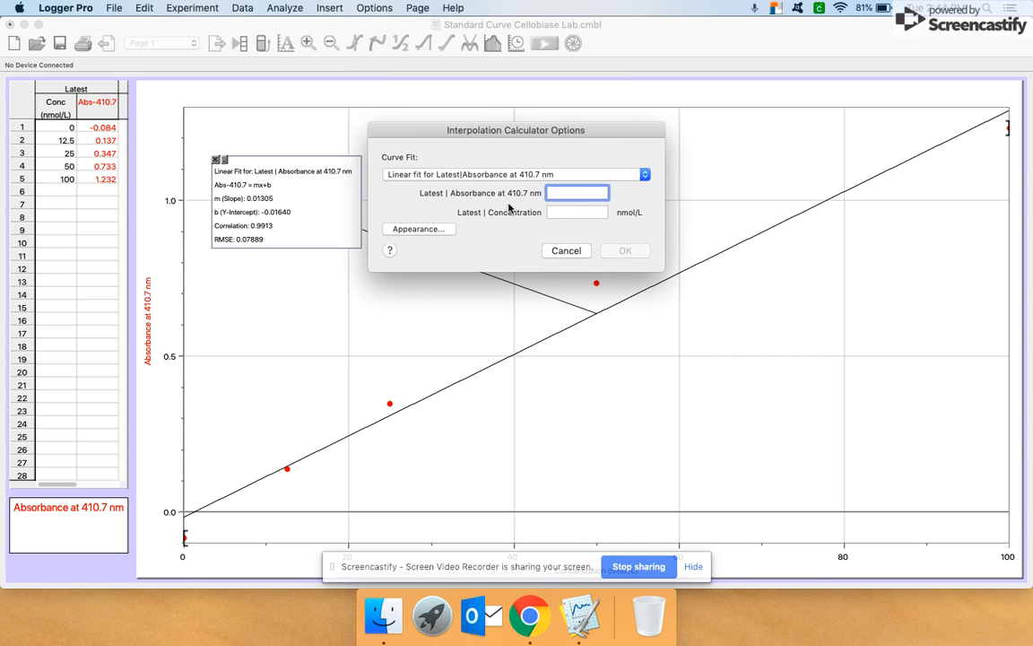
pyautogui.moveTo(510, 202)
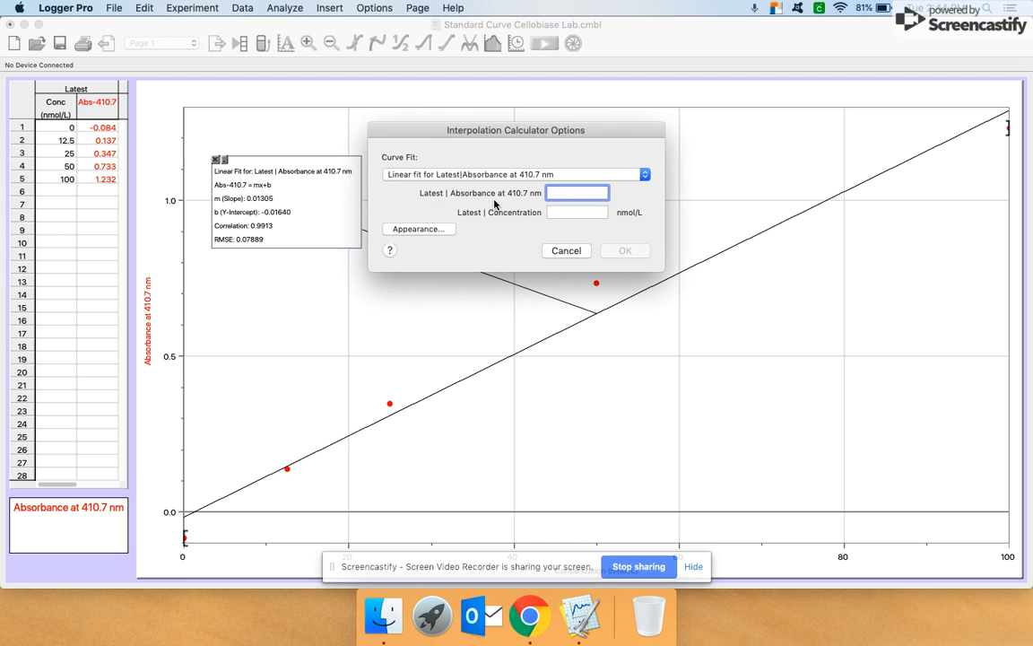
pyautogui.click(577, 193)
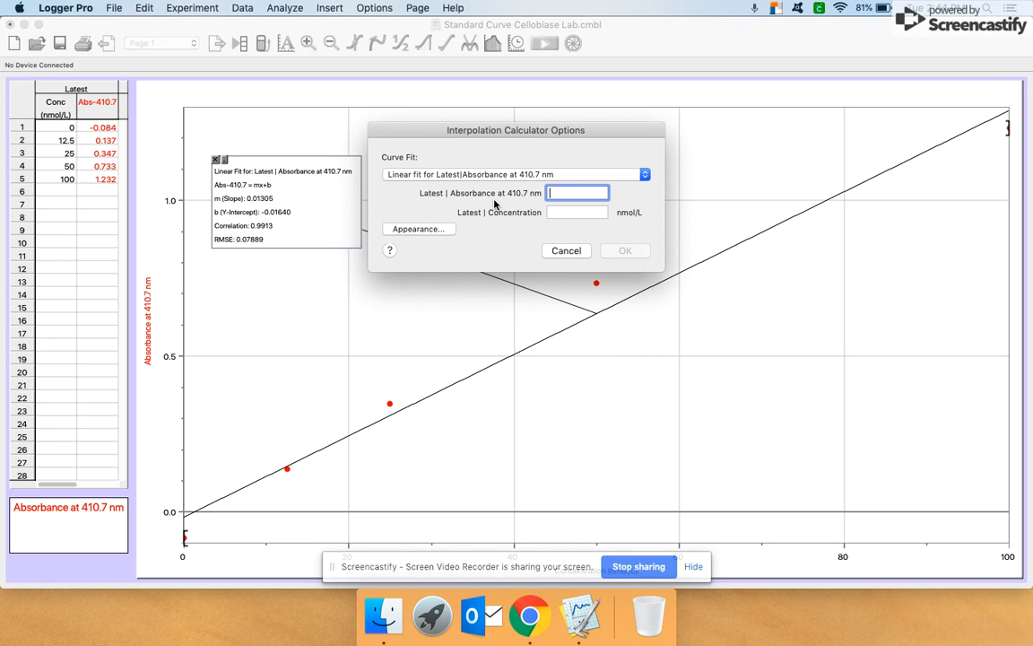
pyautogui.moveTo(560, 208)
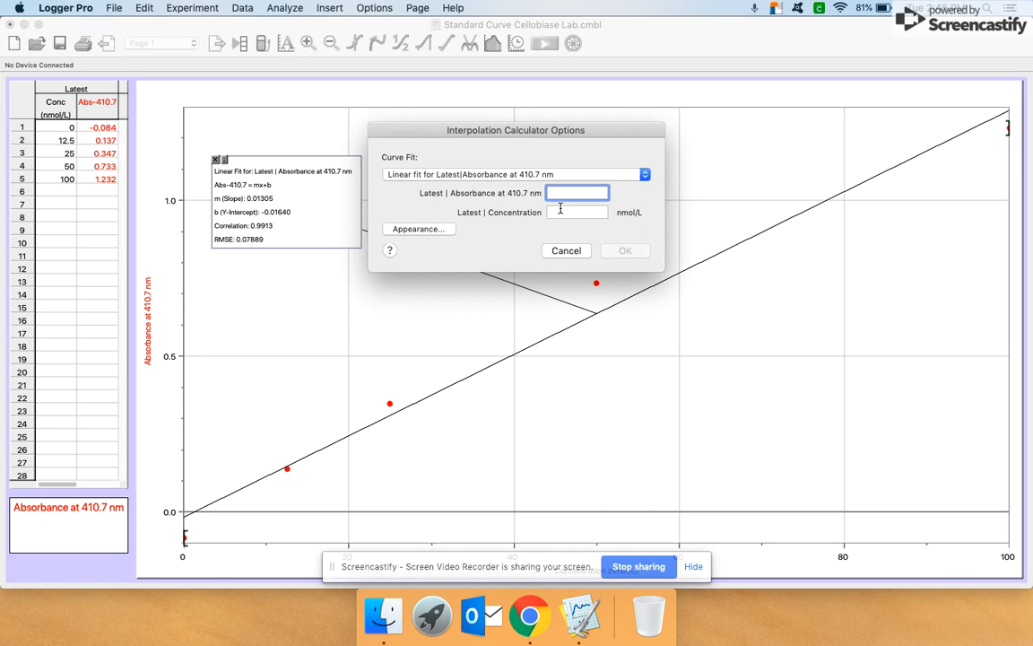
# - Enter absorbance 0.234 to read a concentration of about 19.18 nmol/L
pyautogui.write('0')
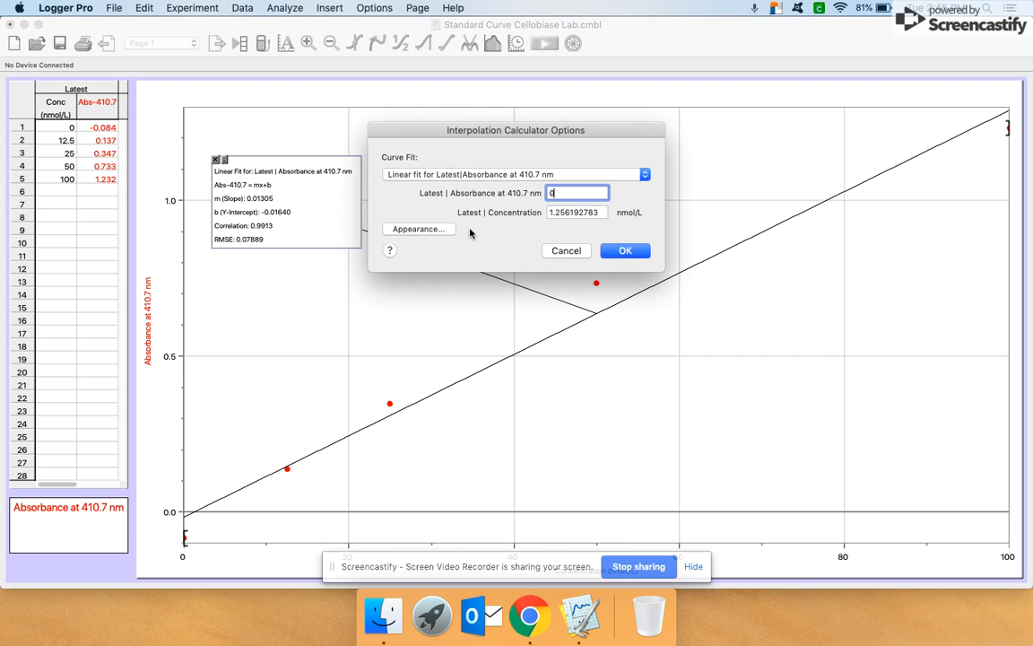
pyautogui.write('0.234')
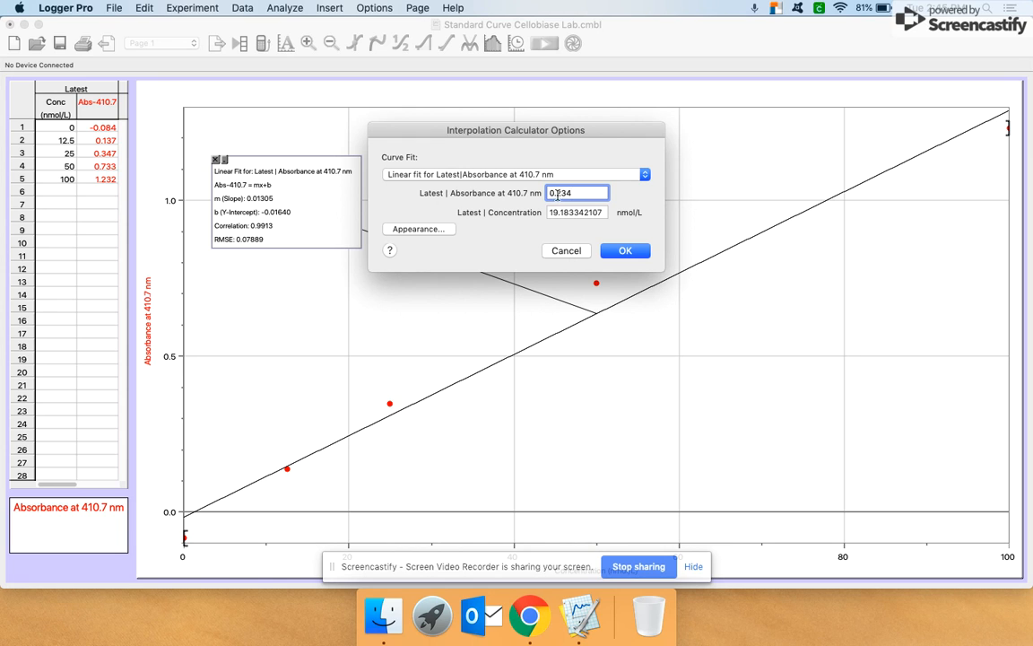
pyautogui.write('0.234')
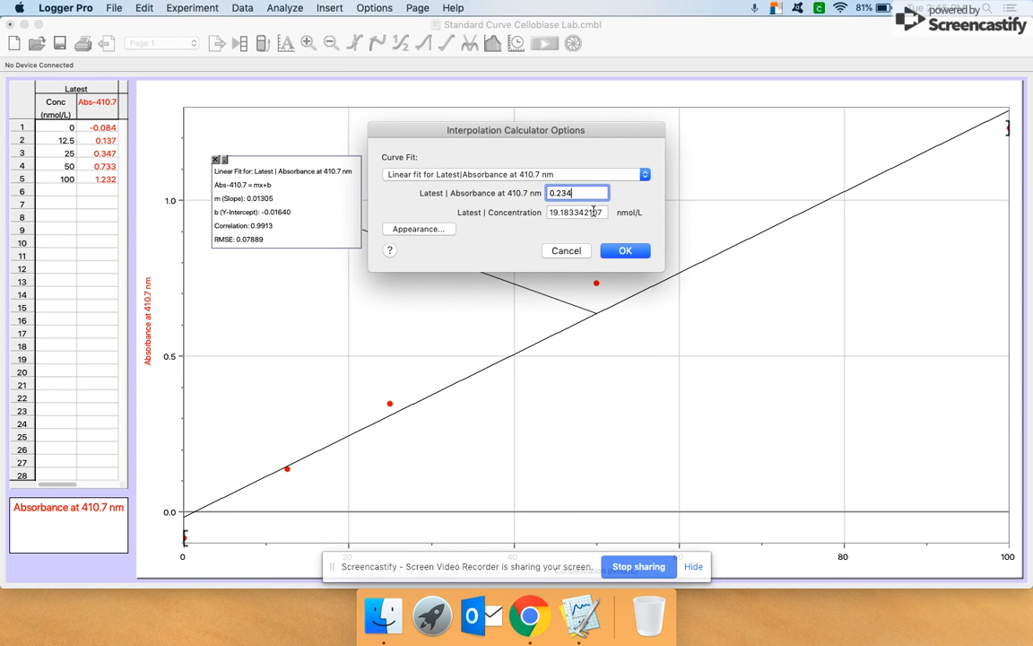
pyautogui.moveTo(599, 224)
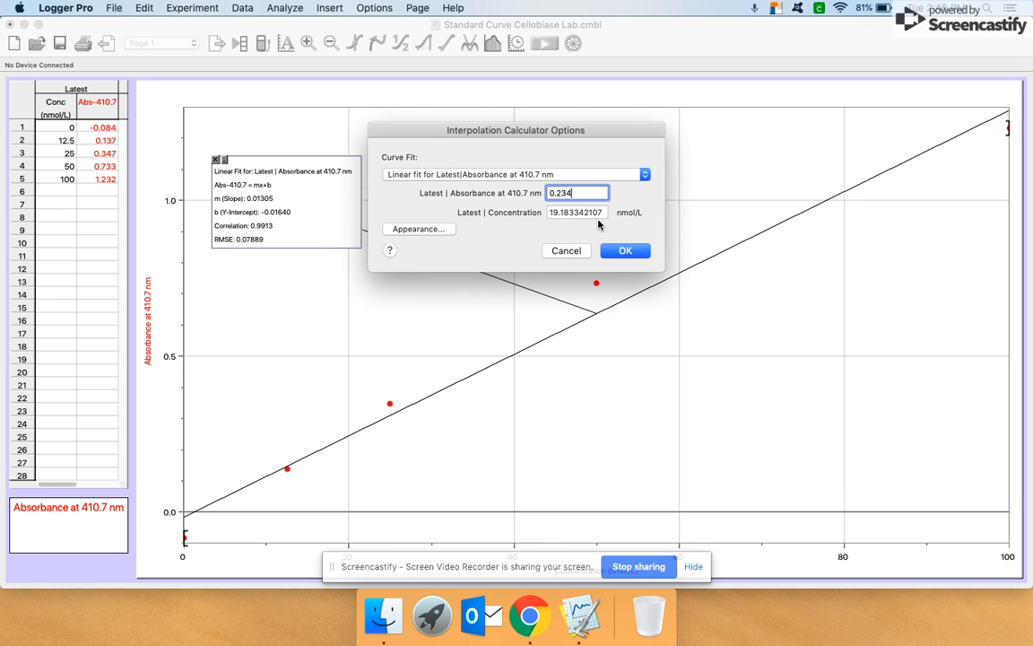
pyautogui.moveTo(645, 230)
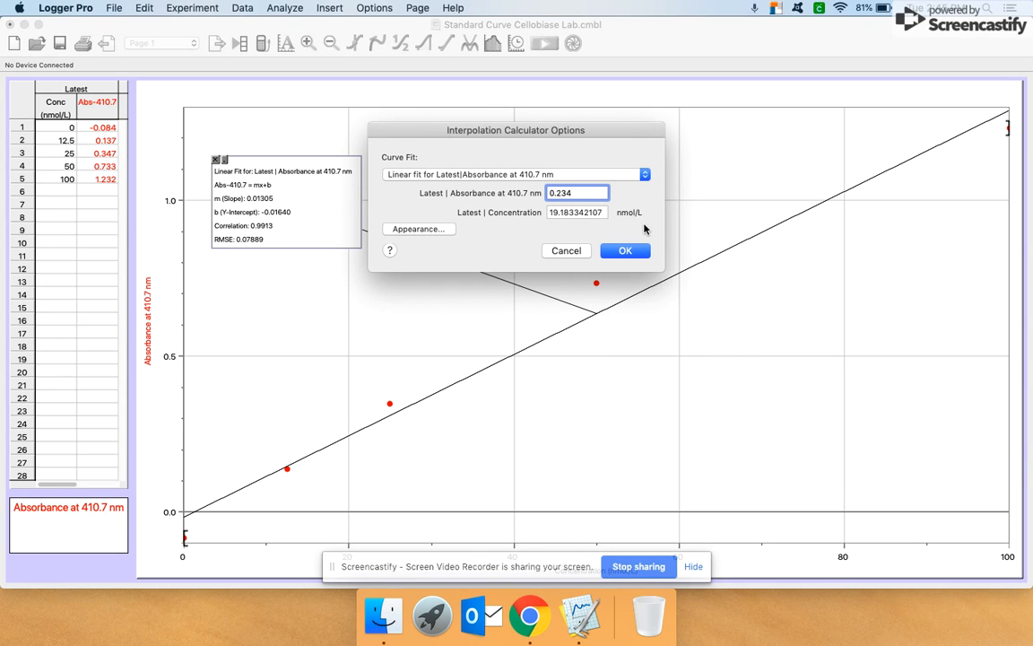
pyautogui.moveTo(596, 231)
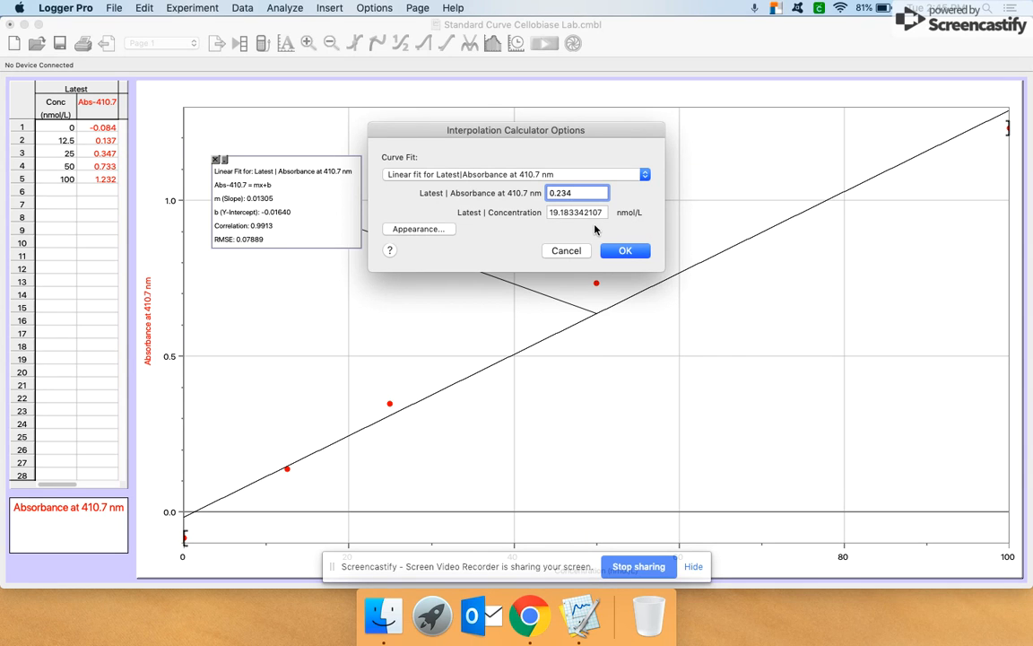
pyautogui.moveTo(586, 220)
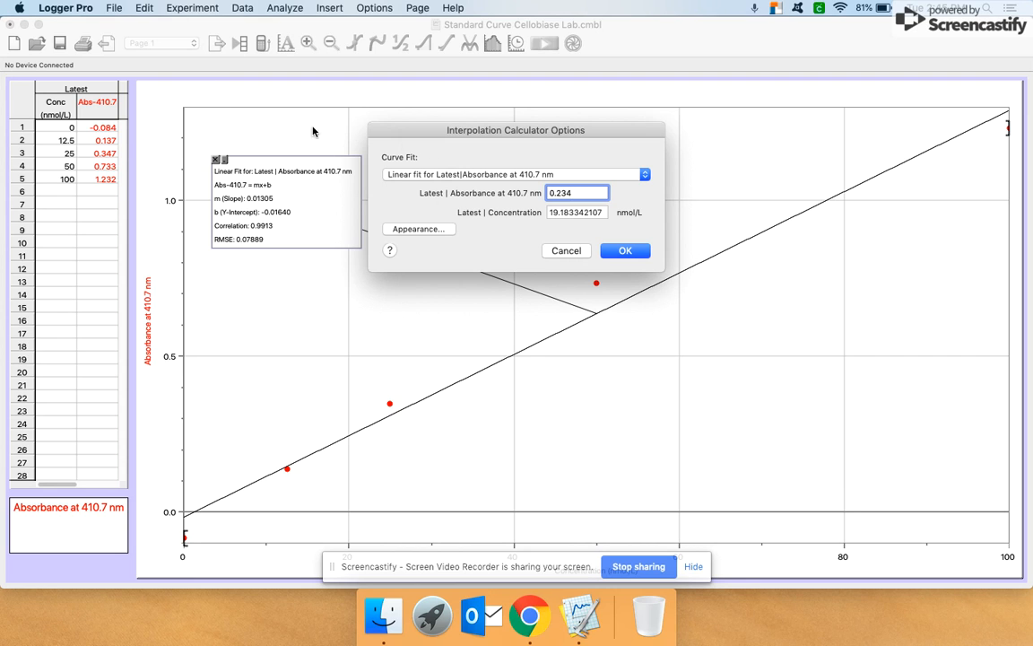
pyautogui.moveTo(106, 155)
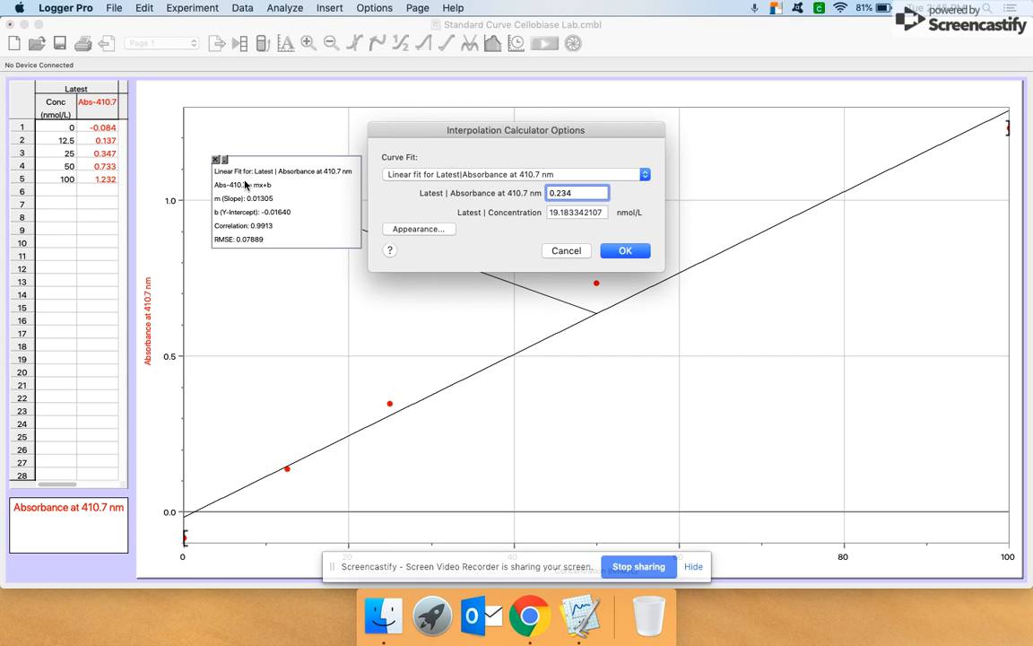
# - Replace the absorbance with 0.46, then 0, then 1.13 (about 87.83 nmol/L), reading each concentration
pyautogui.click(577, 191)
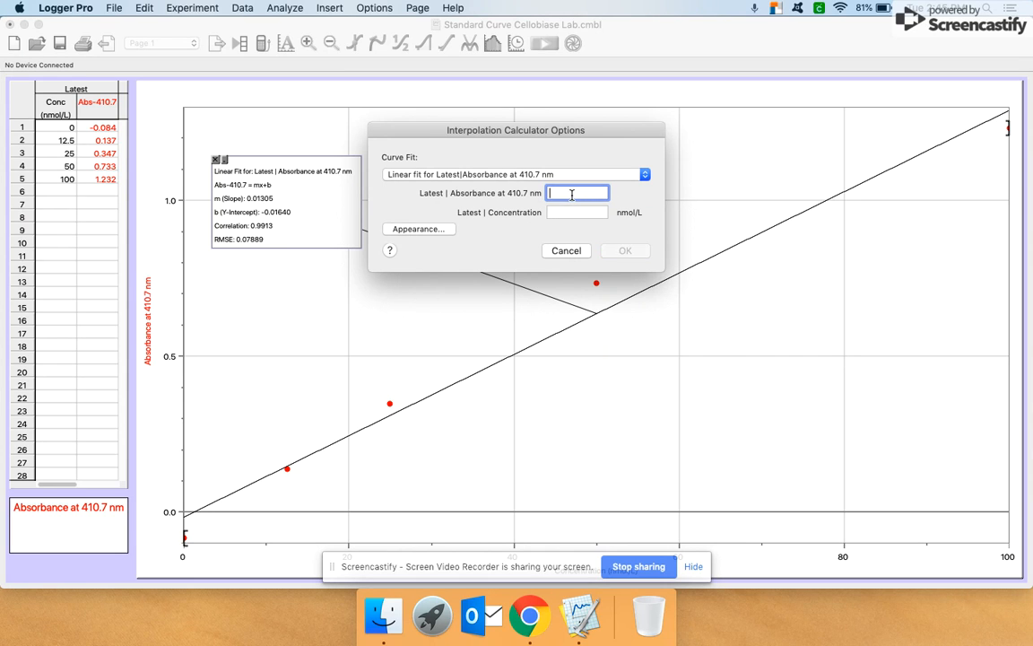
pyautogui.write('0.46')
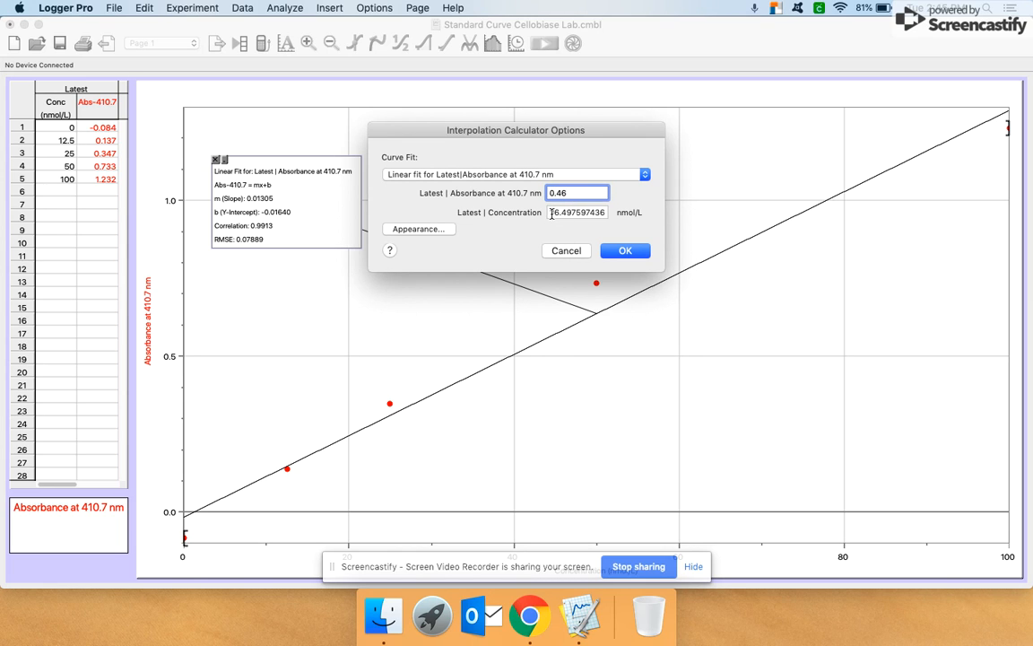
pyautogui.write('0')
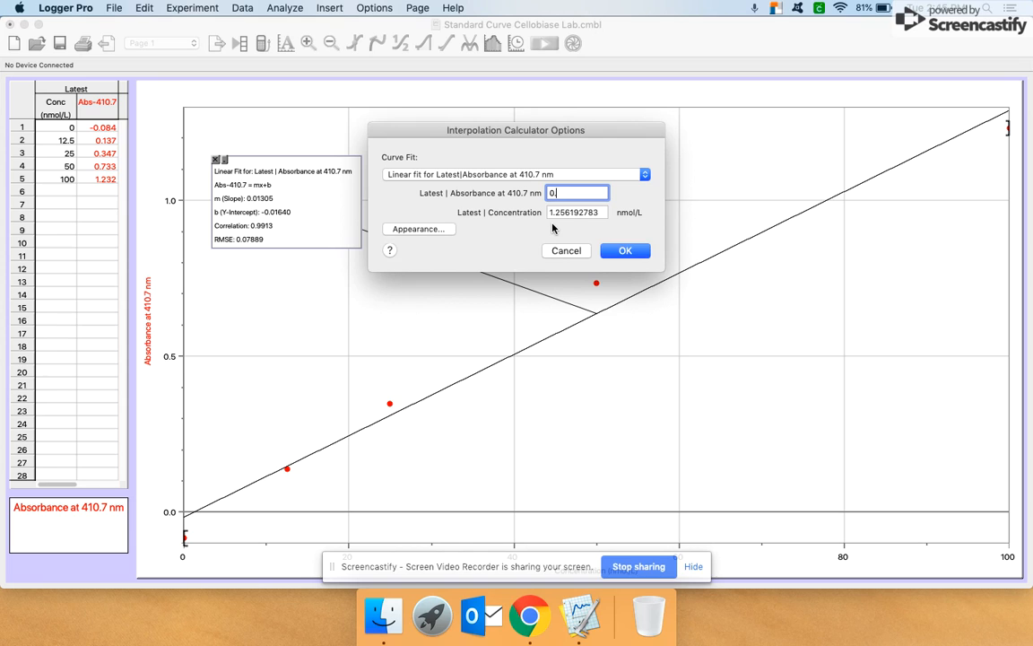
pyautogui.write('1.13')
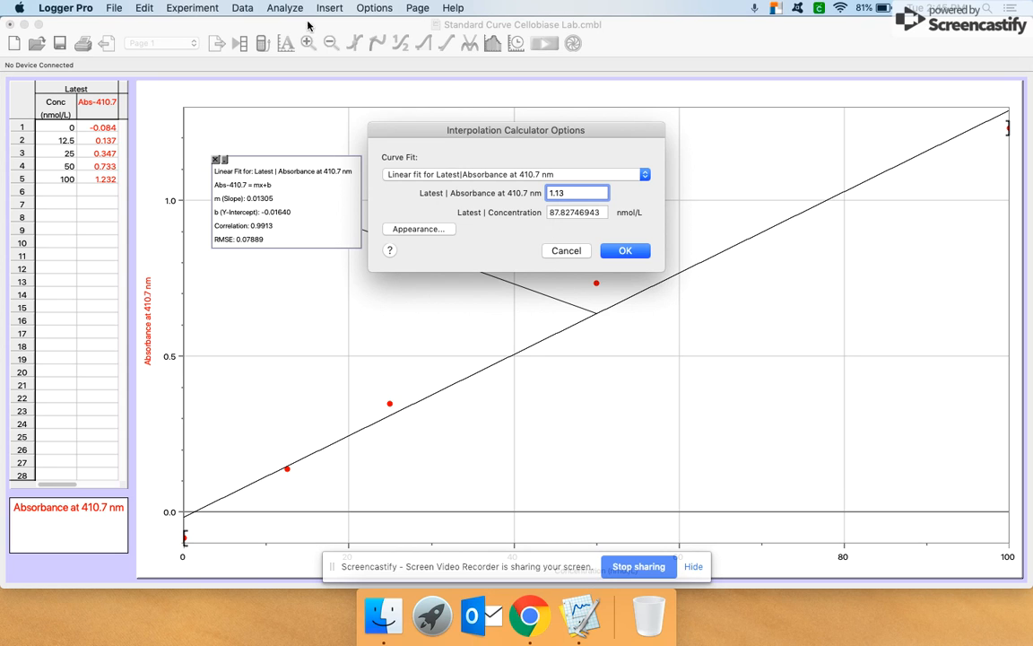
pyautogui.moveTo(89, 187)
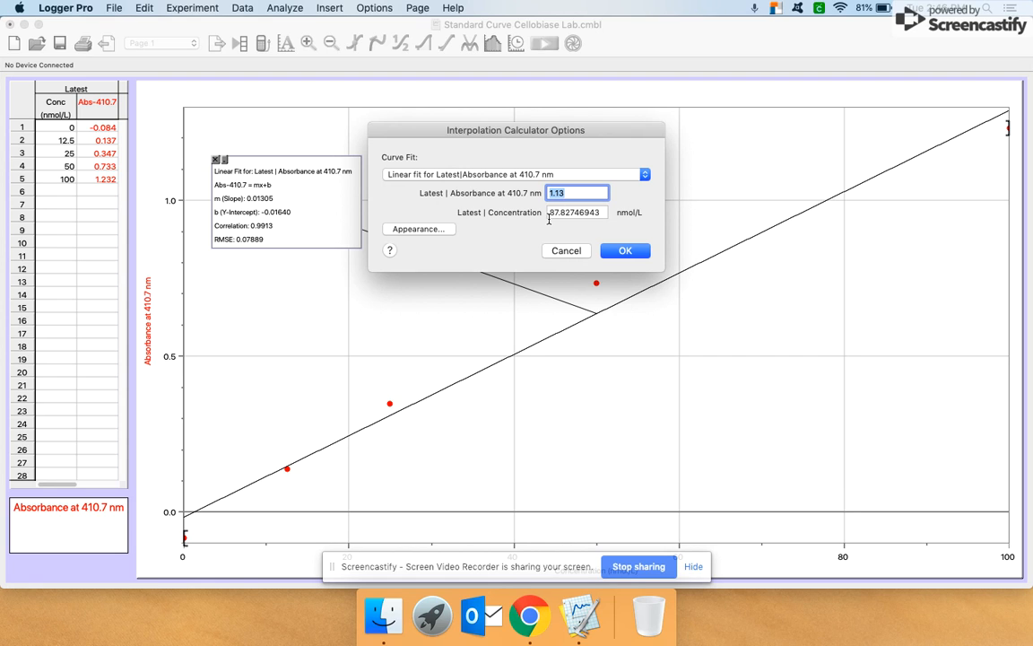
# - Enter absorbance 1.34, note the Not found result, and dismiss the calculator
pyautogui.write('1.34')
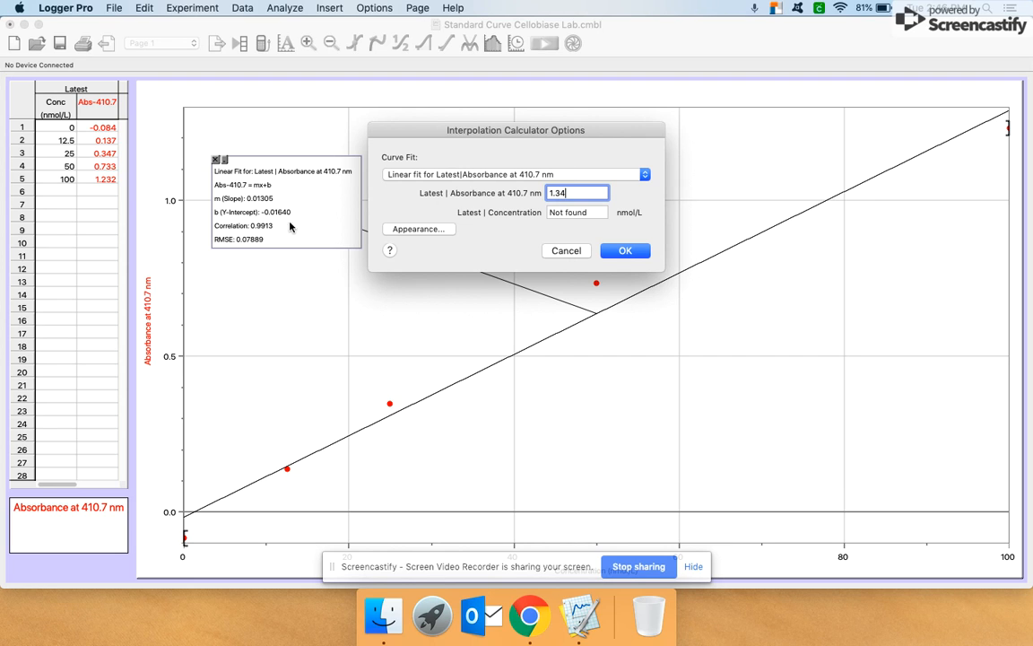
pyautogui.moveTo(281, 254)
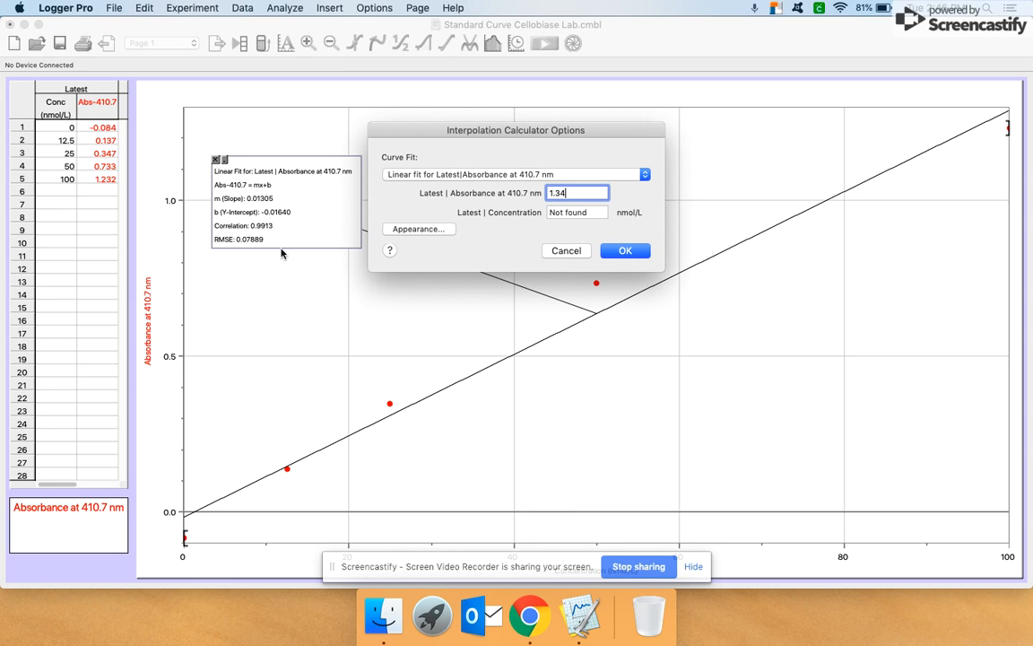
pyautogui.click(624, 250)
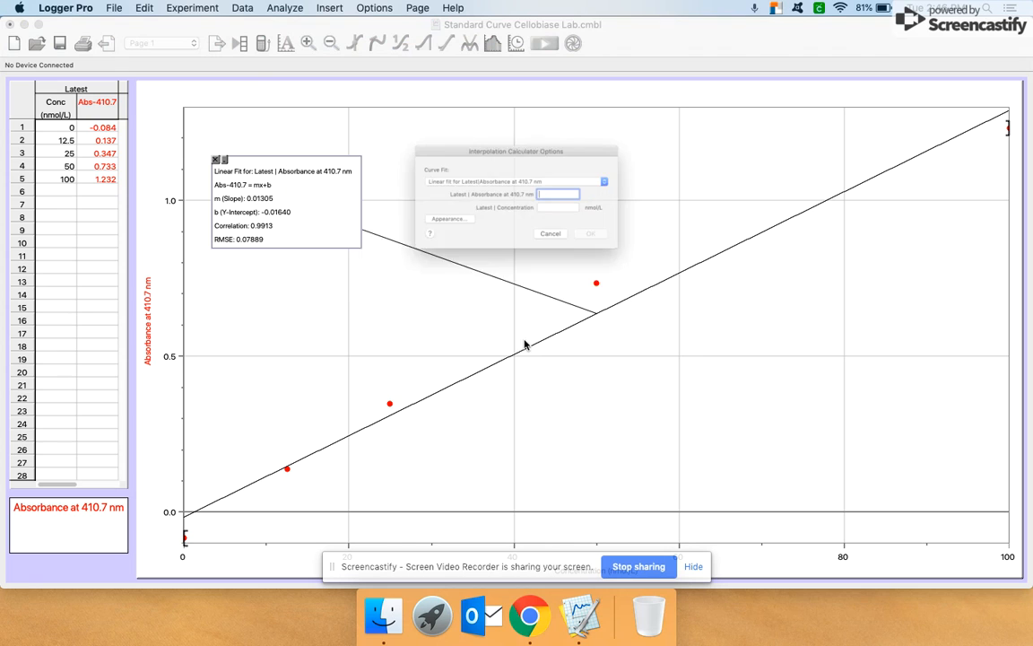
# - Place the interpolation readout for absorbance 0.23 (about 18.88 nmol/L), then remove it from the graph
pyautogui.write('0.')
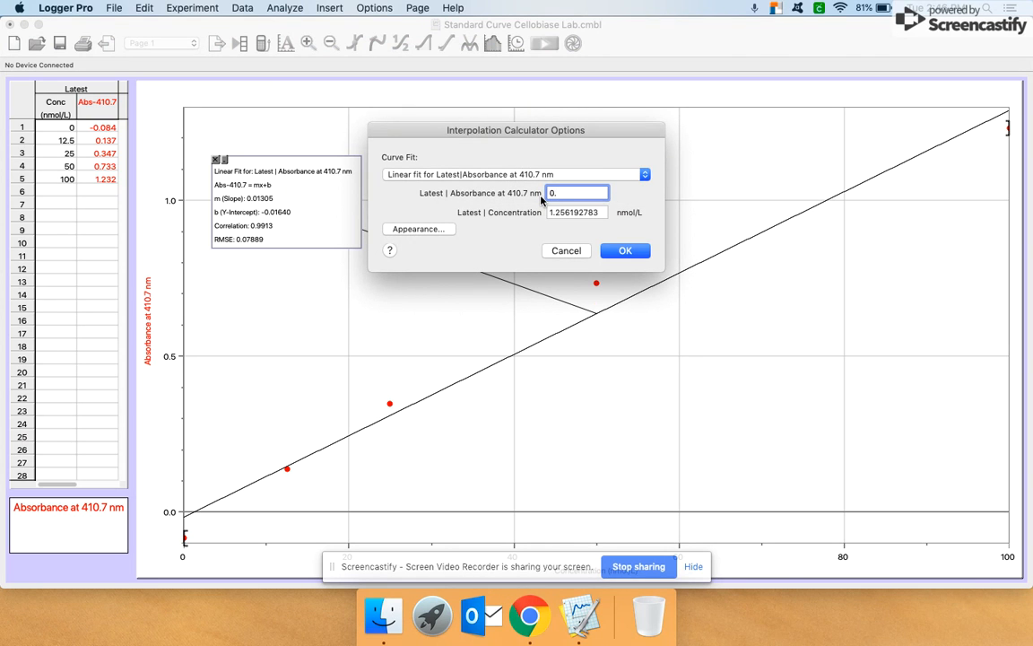
pyautogui.click(624, 250)
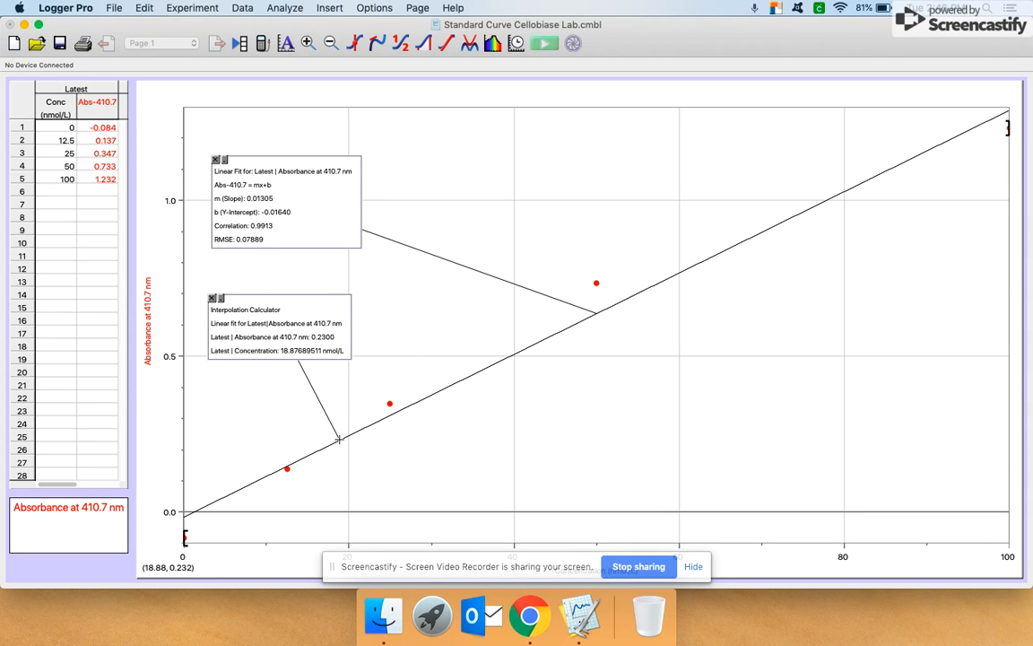
pyautogui.click(213, 296)
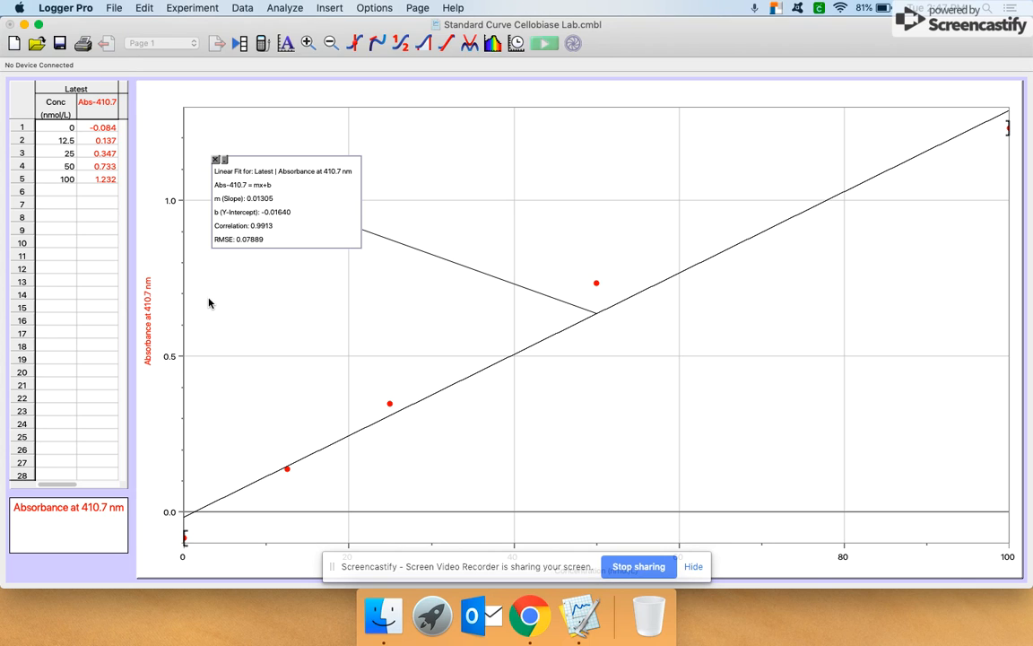
pyautogui.moveTo(678, 523)
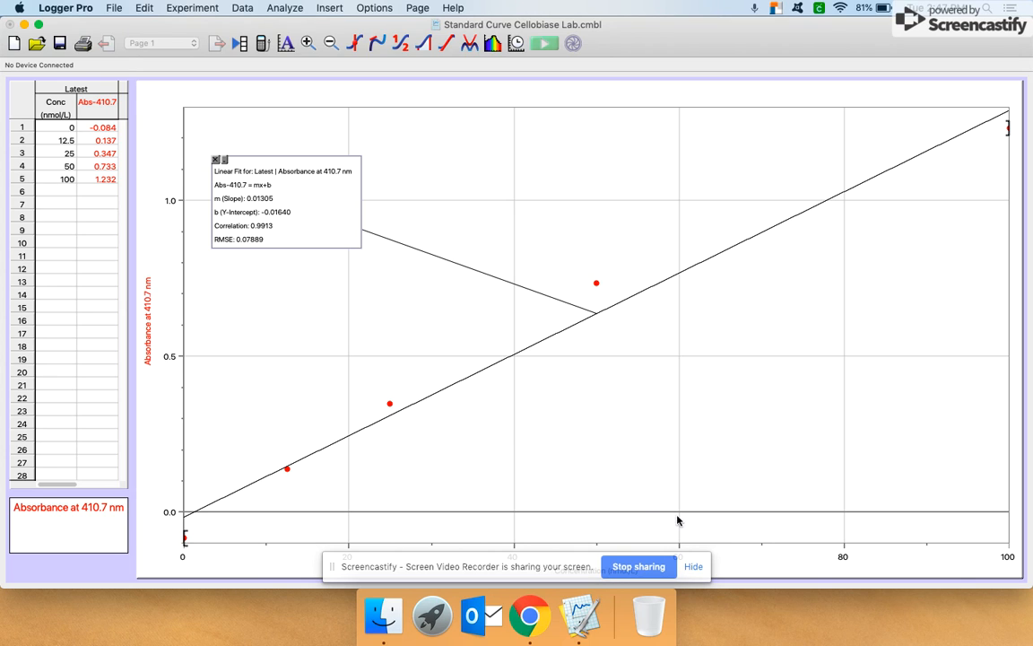